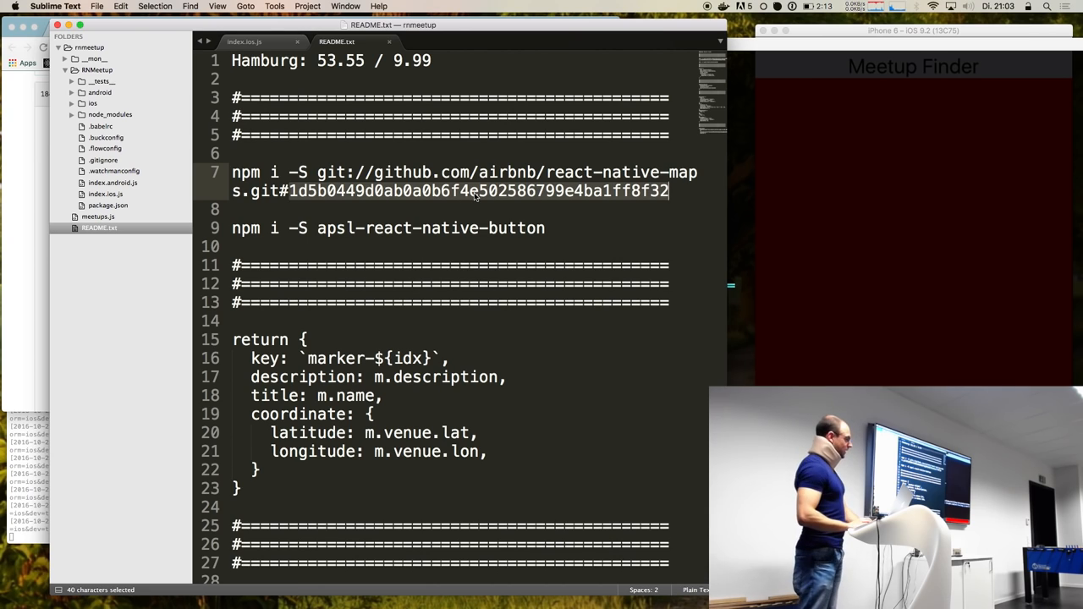
# - Copy the pinned react-native-maps npm install command from README.txt into the terminal prompt
pyautogui.click(474, 191)
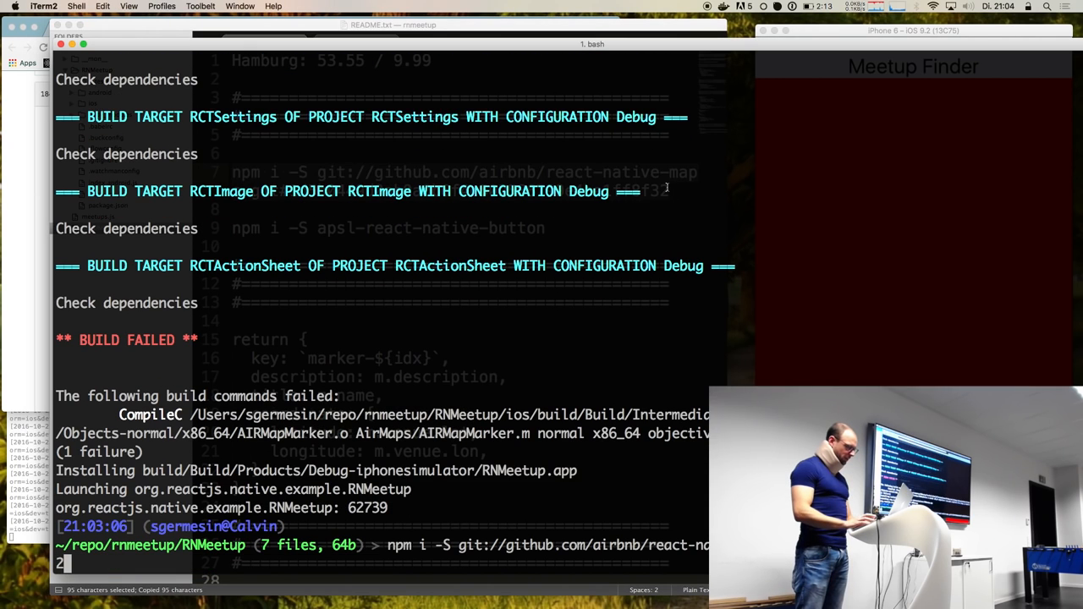
pyautogui.scroll(3)
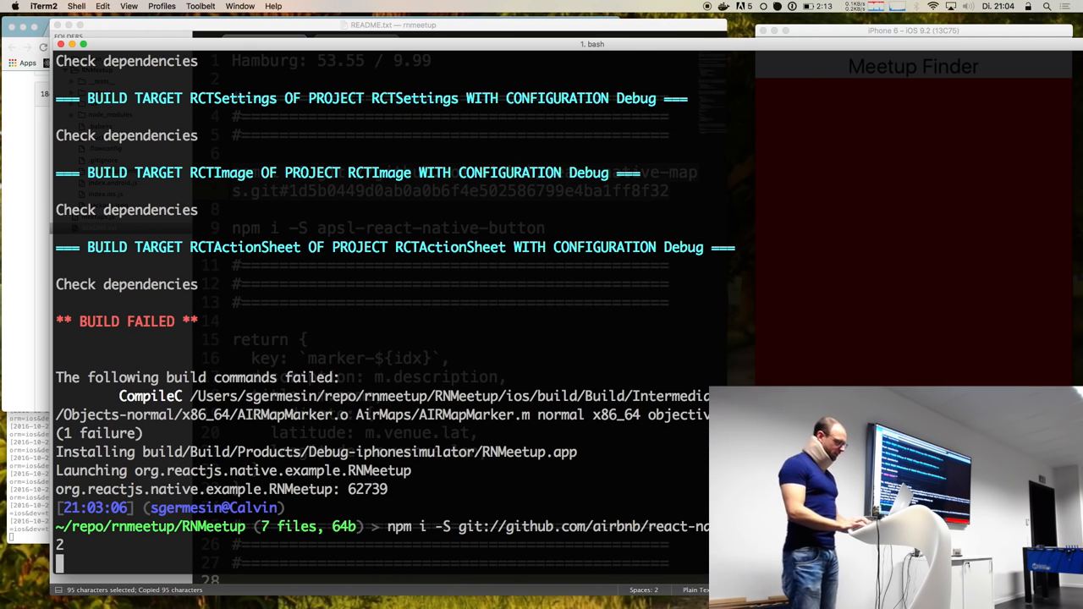